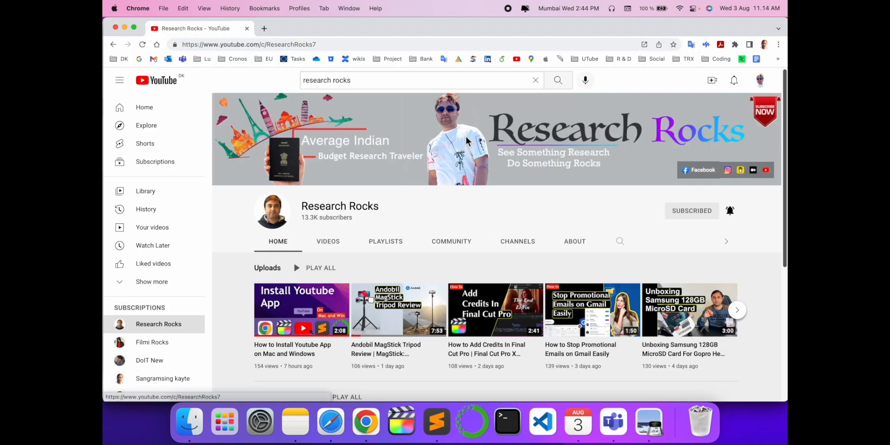
Open the Statement PDF from Finder's Downloads folder in Preview
scroll("down", 3)
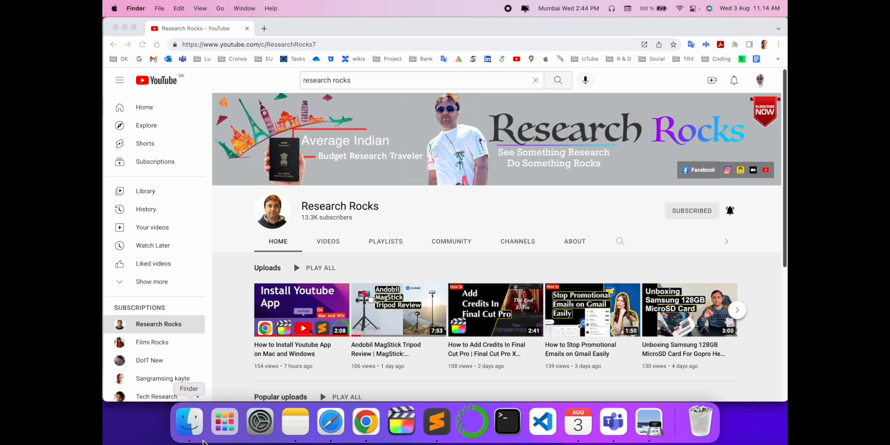
left_click(188, 422)
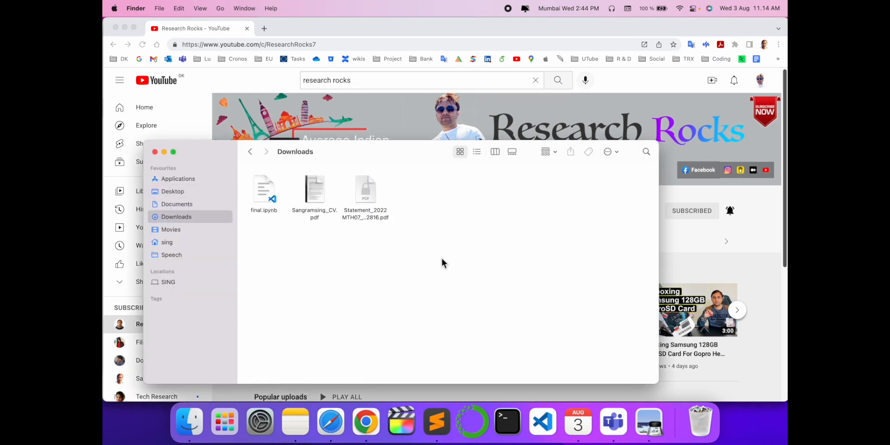
left_click(364, 190)
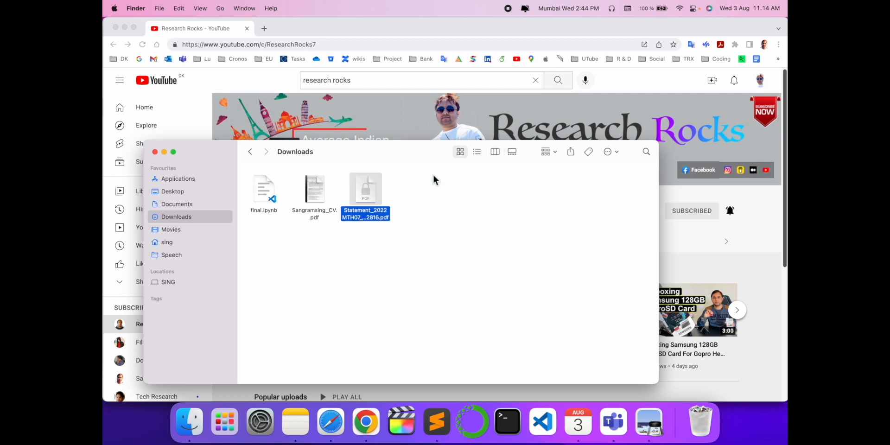
double_click(365, 190)
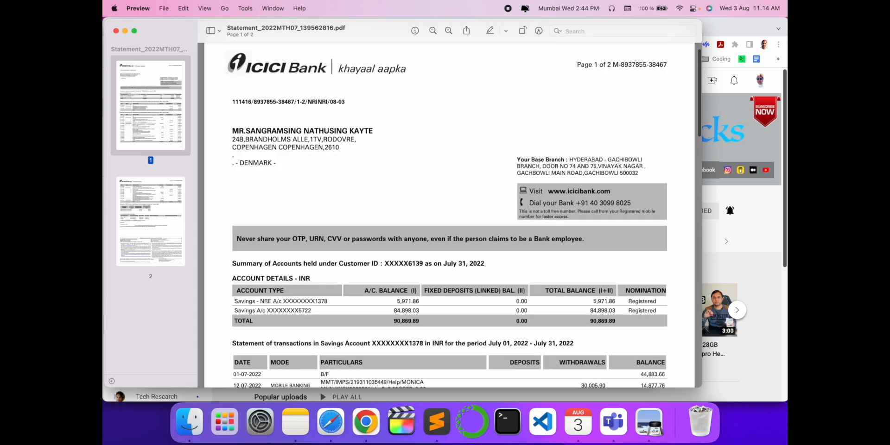
scroll("down", 3)
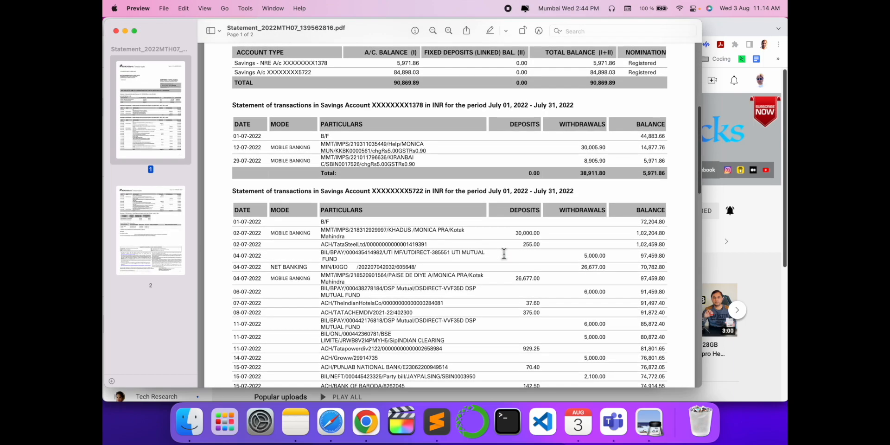
scroll("down", 3)
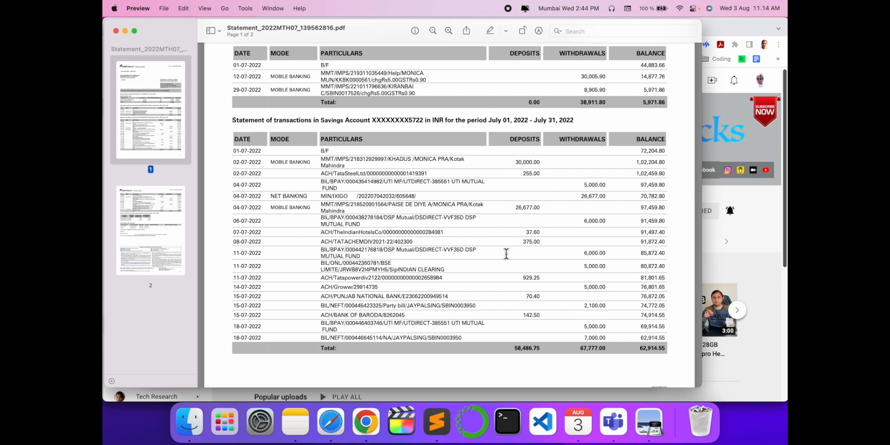
mouse_move(500, 250)
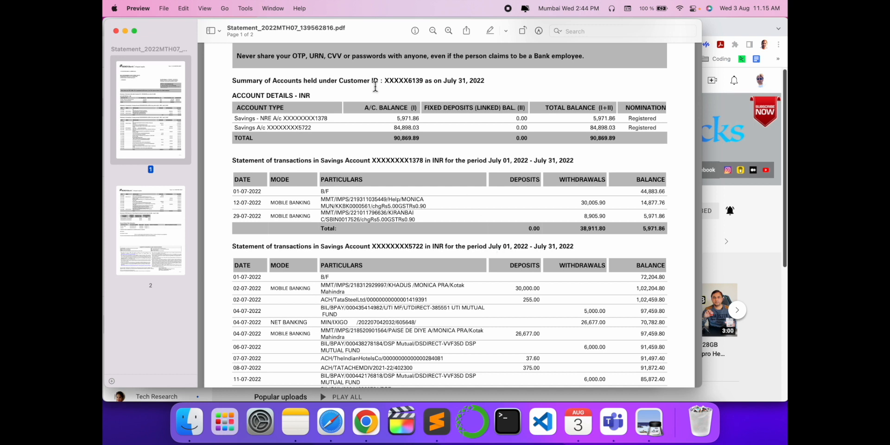
Choose Export… from Preview's File menu to get the PDF export sheet
left_click(164, 7)
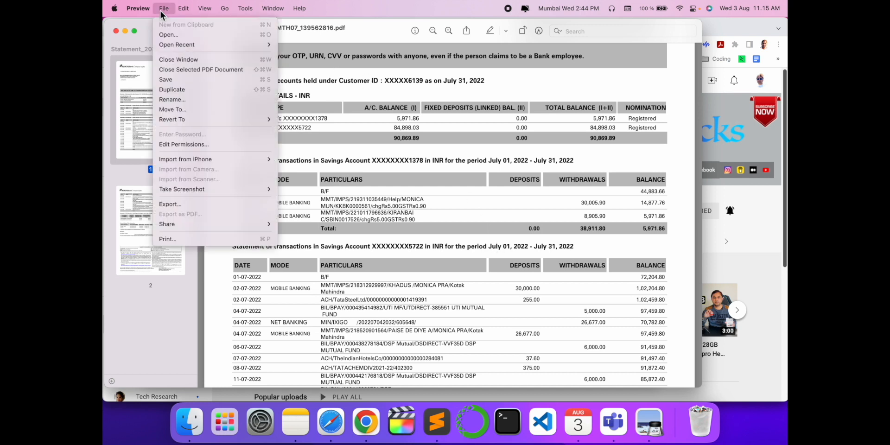
mouse_move(169, 204)
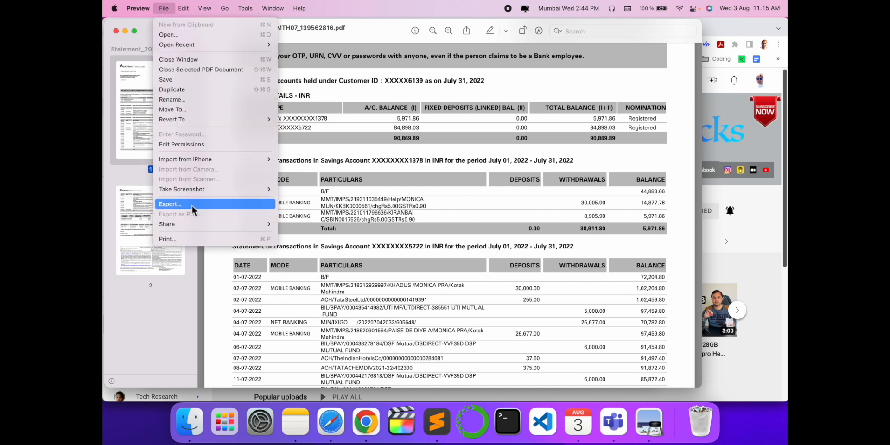
left_click(169, 204)
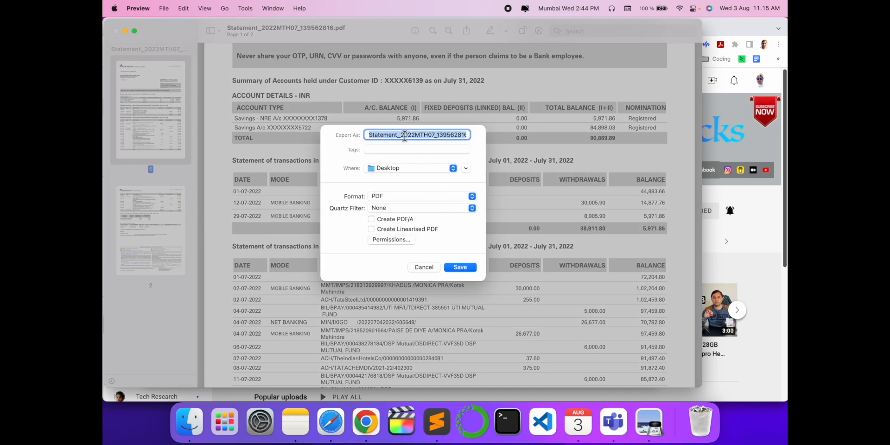
Name the export 'PDF' and bring up its Permissions settings
type("PDF")
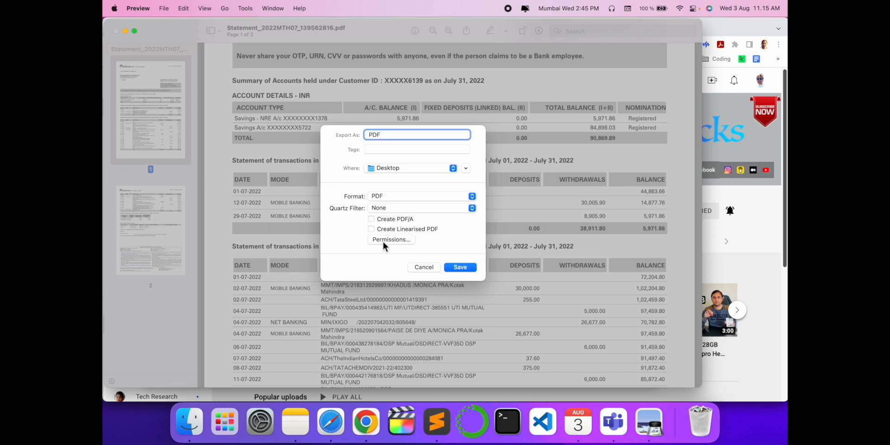
left_click(390, 239)
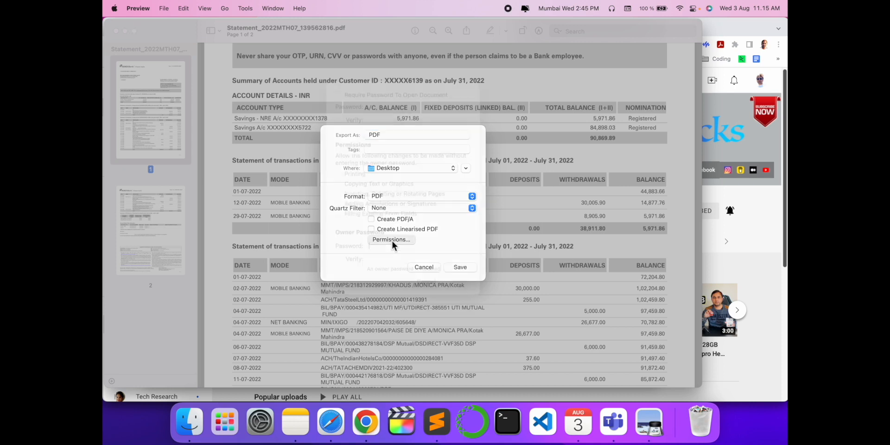
Save 'PDF' to the Desktop without an opening password, then open the new copy
left_click(390, 239)
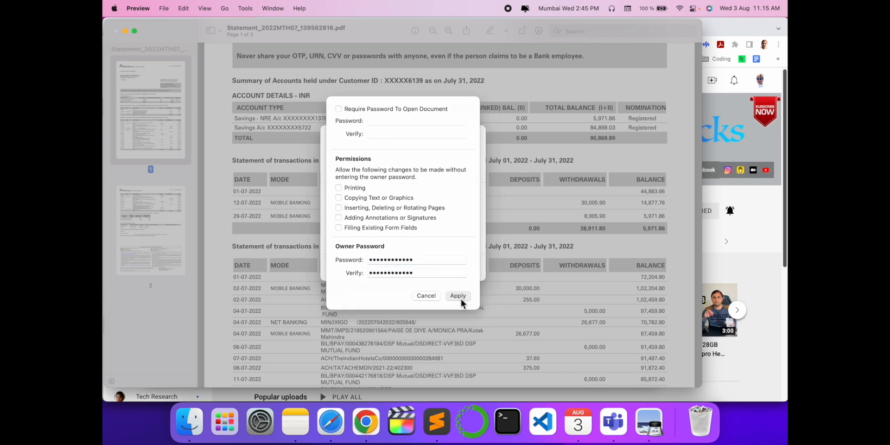
left_click(457, 295)
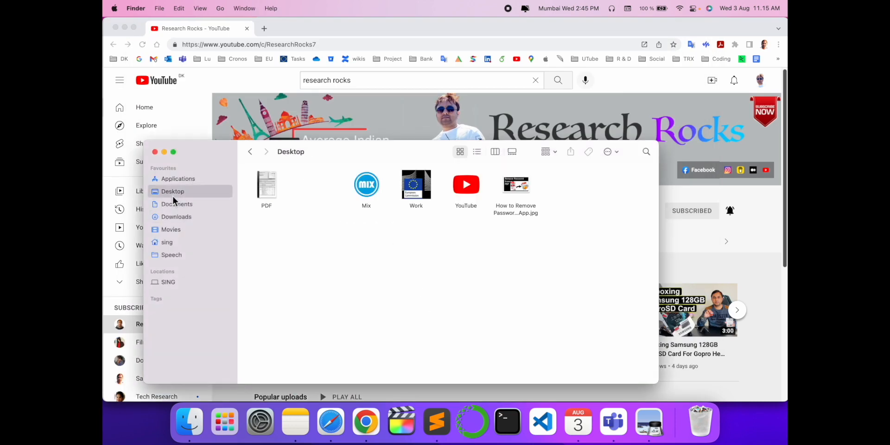
left_click(266, 185)
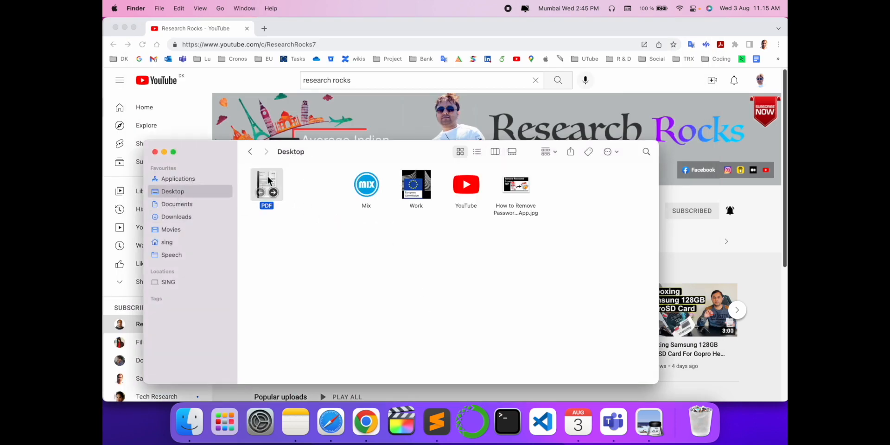
double_click(266, 185)
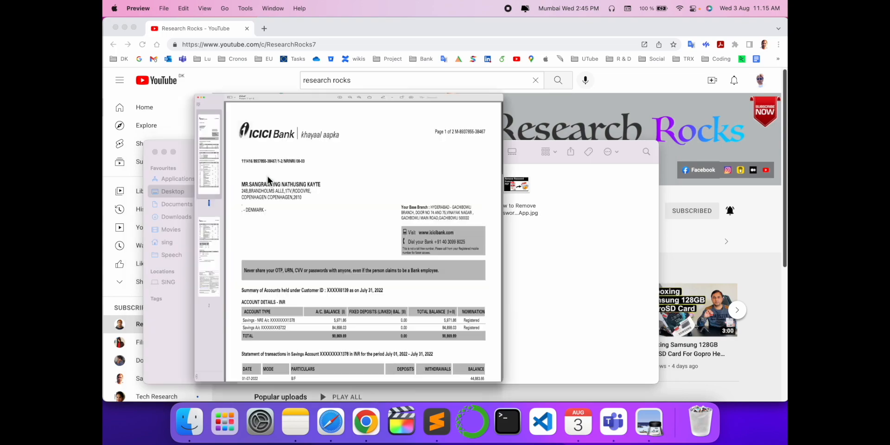